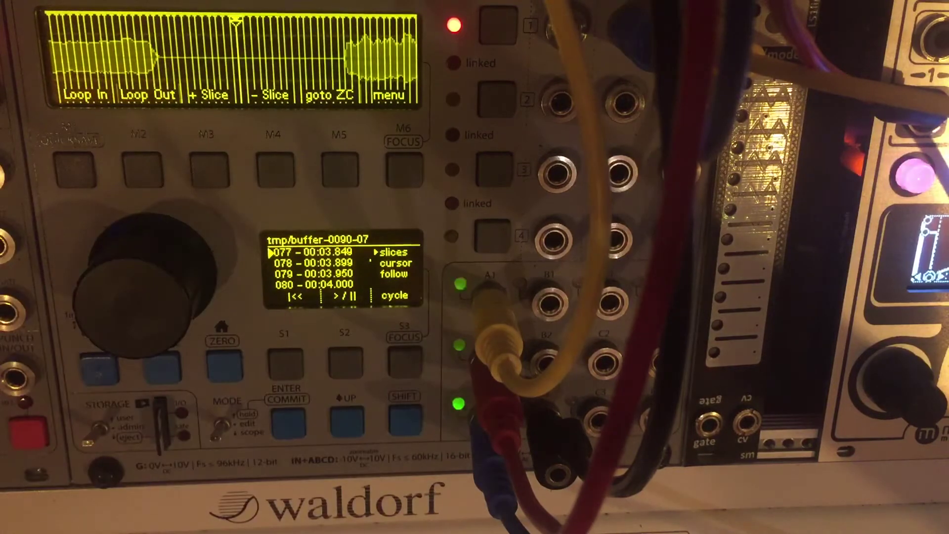
Exit the slice times list back to the tmp/buffer-0090-07 player view at slice #48.
click(347, 420)
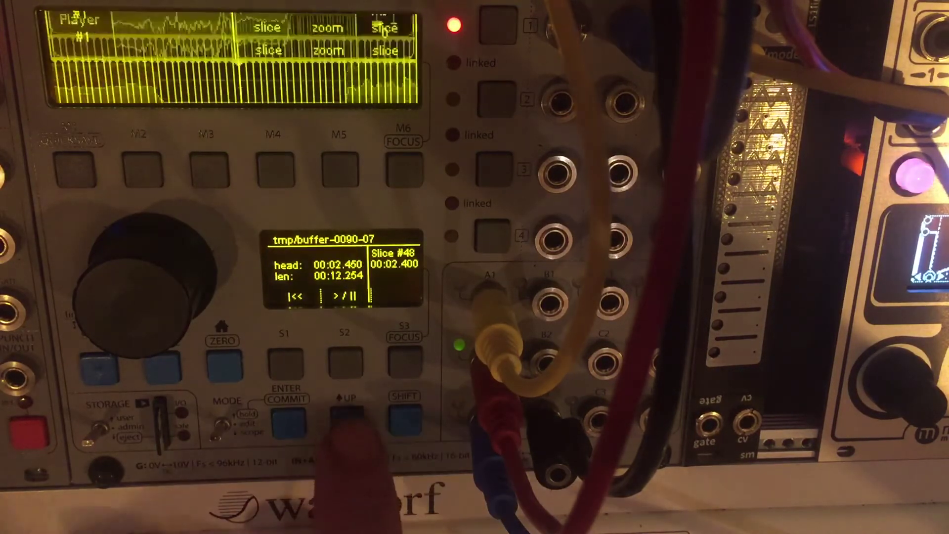